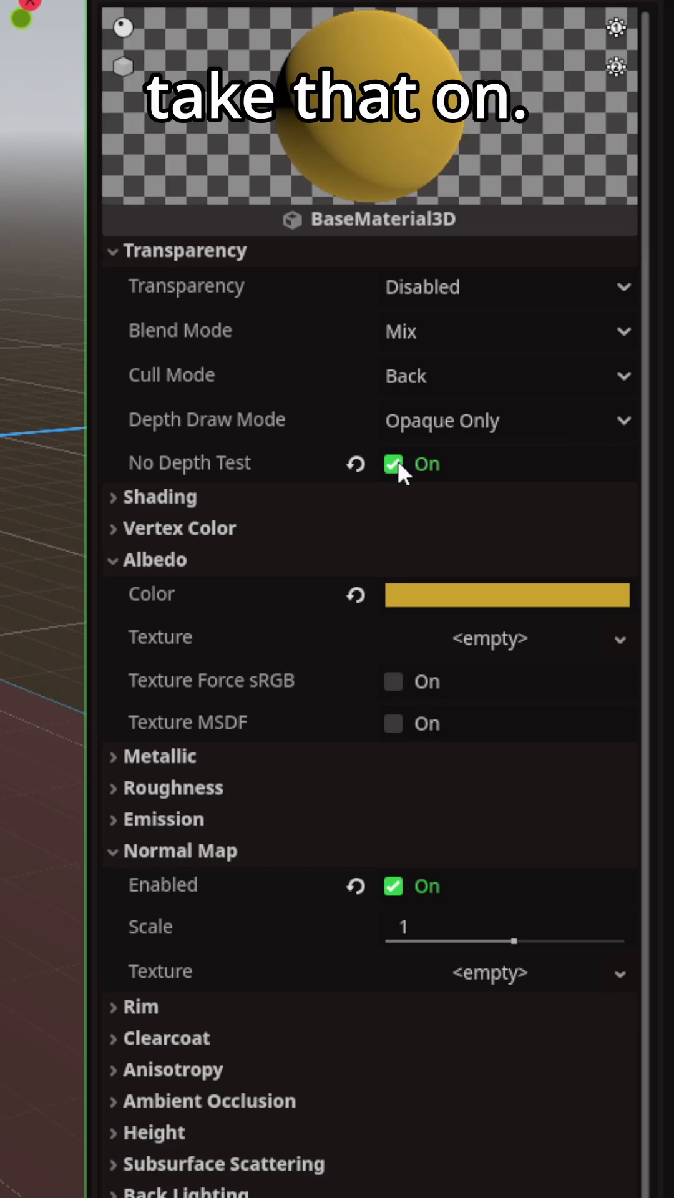
left_click(394, 885)
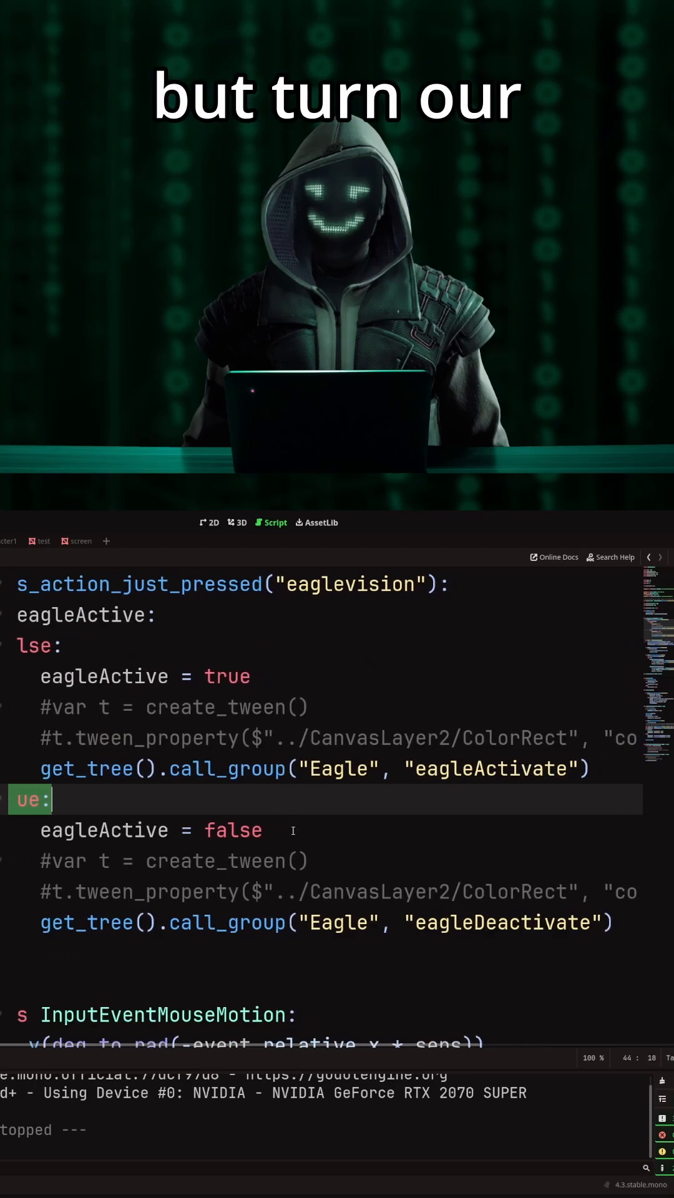
double_click(512, 923)
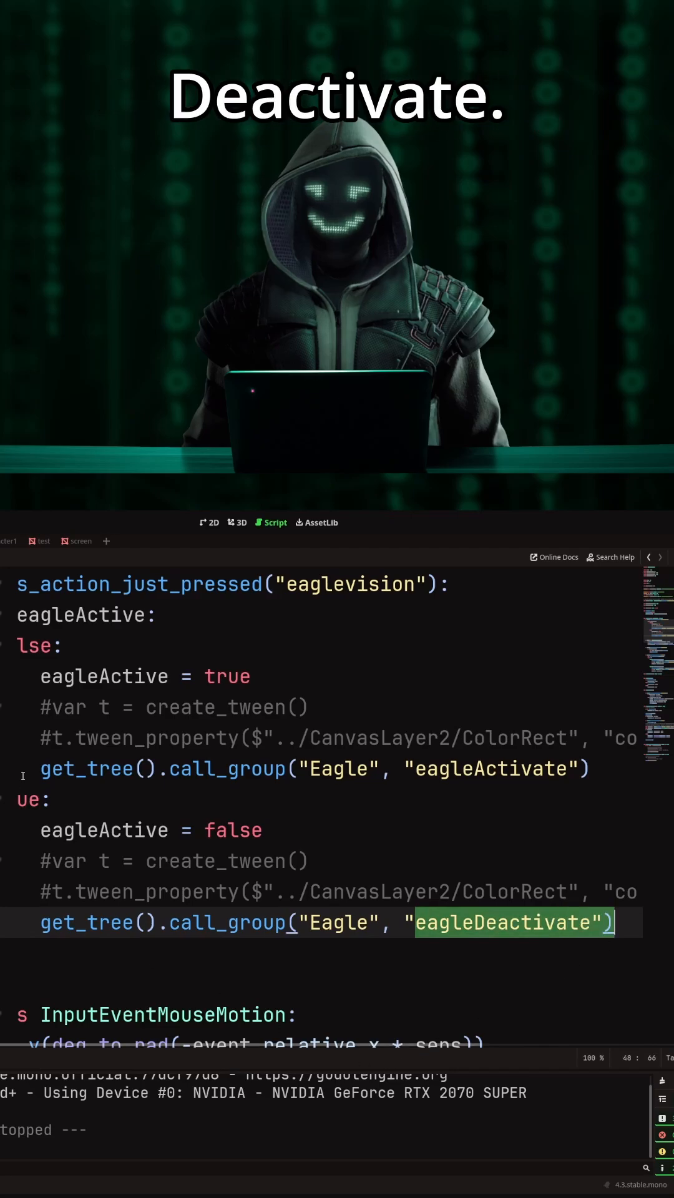